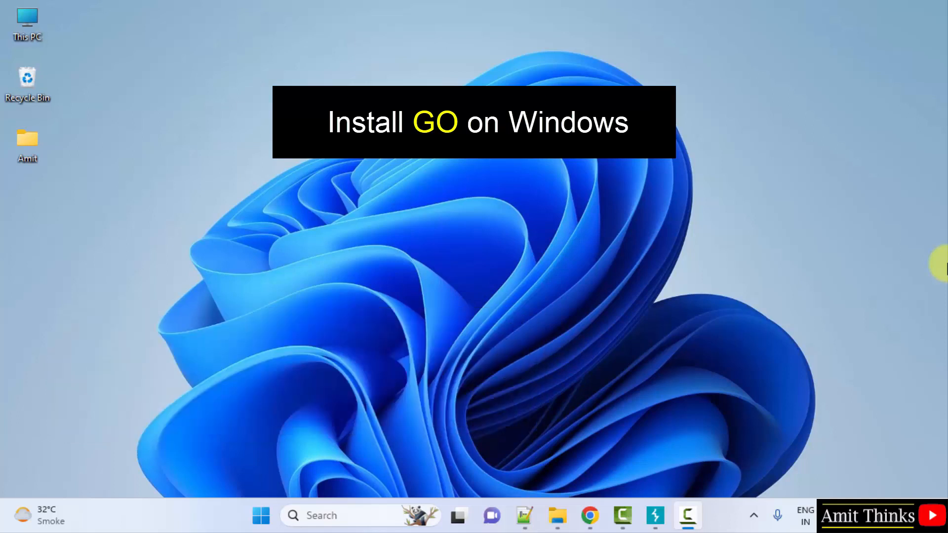
{"action": "mouse_move", "coordinate": [680, 371]}
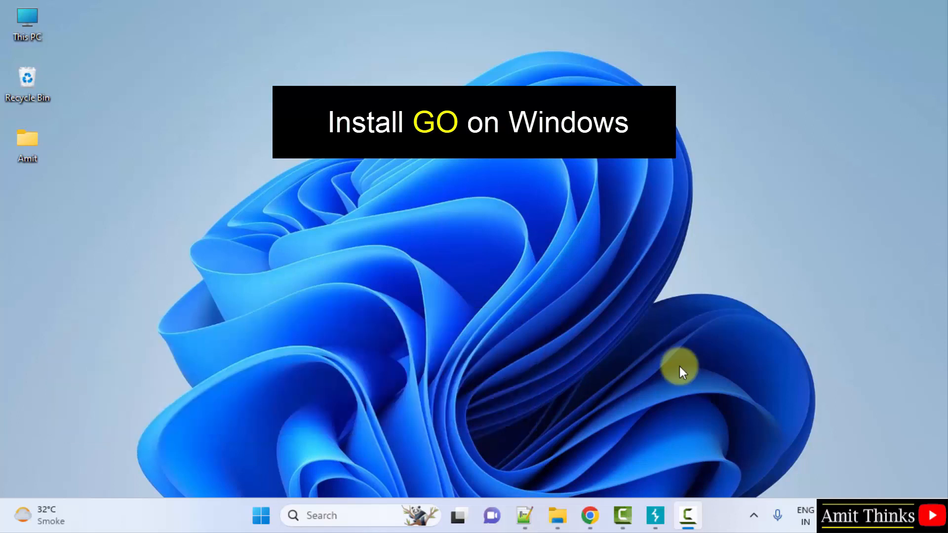
{"action": "mouse_move", "coordinate": [589, 515]}
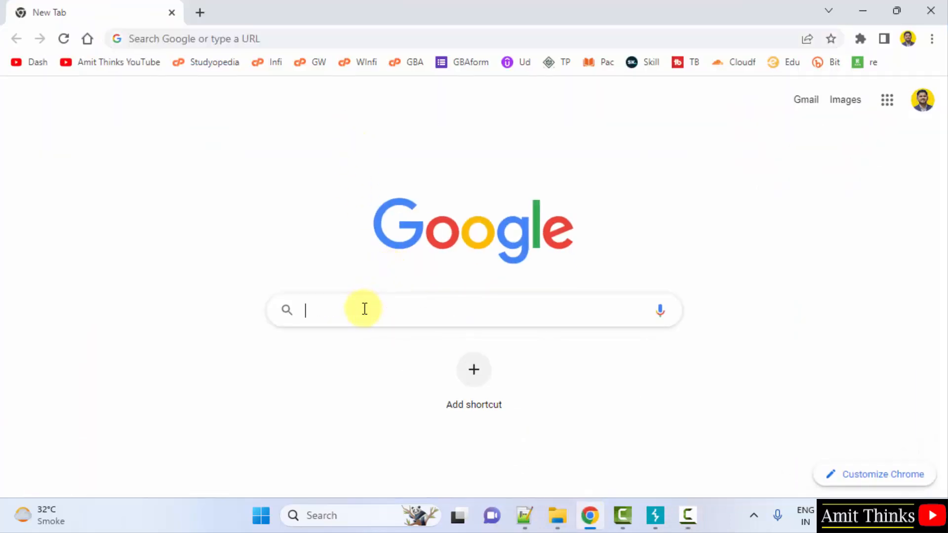
Search Google for 'go', open the official Go site, and go to its downloads page.
{"action": "type", "text": "go"}
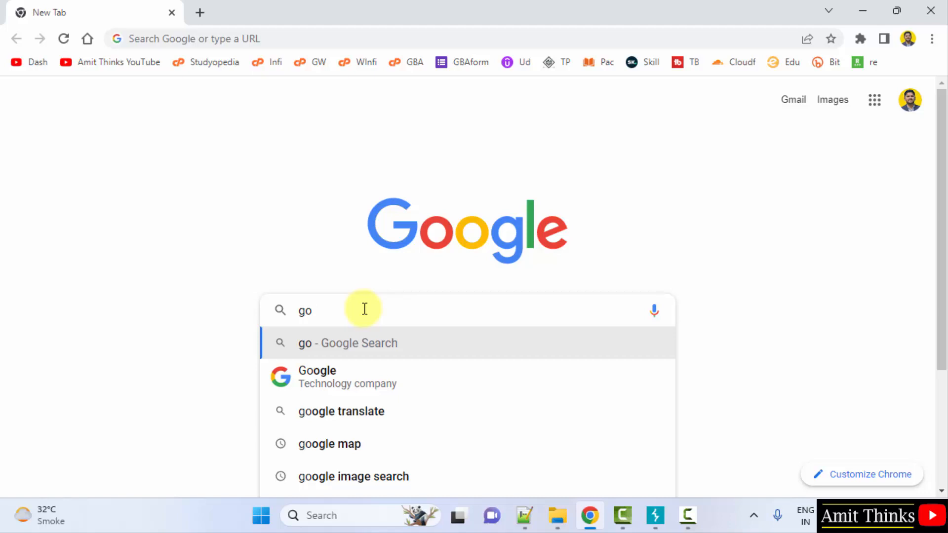
{"action": "left_click", "coordinate": [347, 343]}
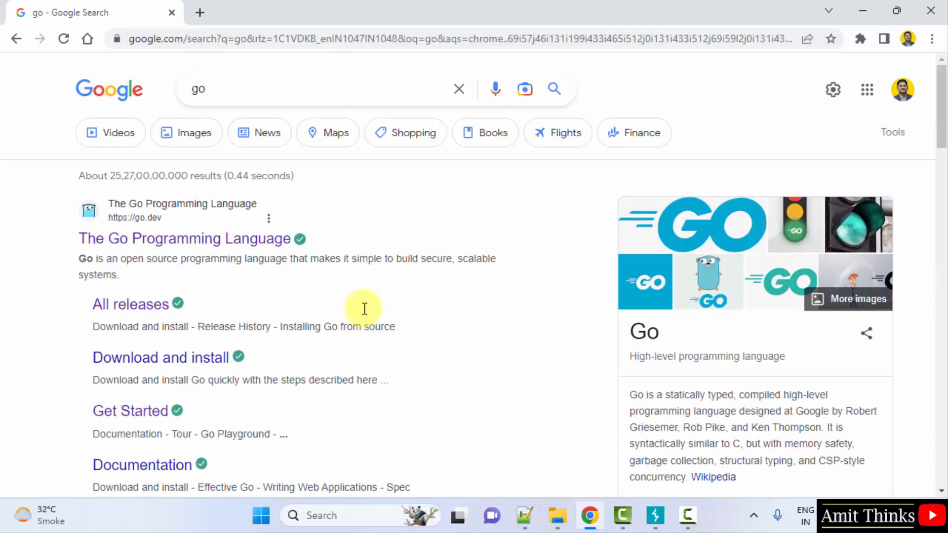
{"action": "left_click", "coordinate": [185, 238]}
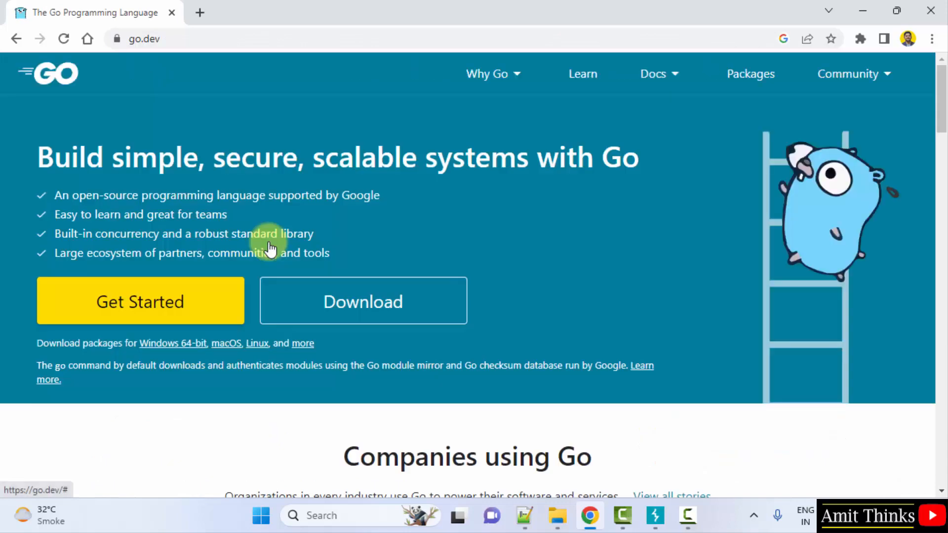
{"action": "mouse_move", "coordinate": [363, 302]}
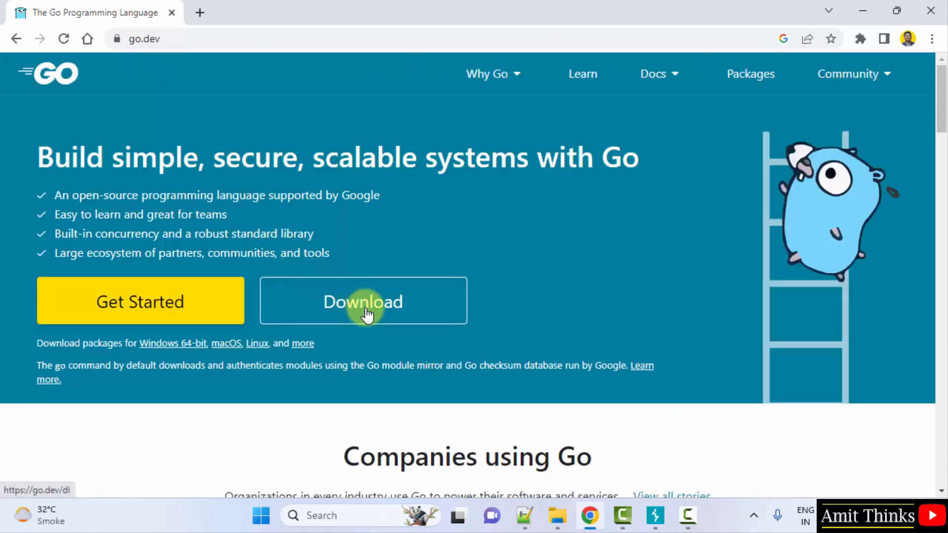
{"action": "left_click", "coordinate": [363, 301]}
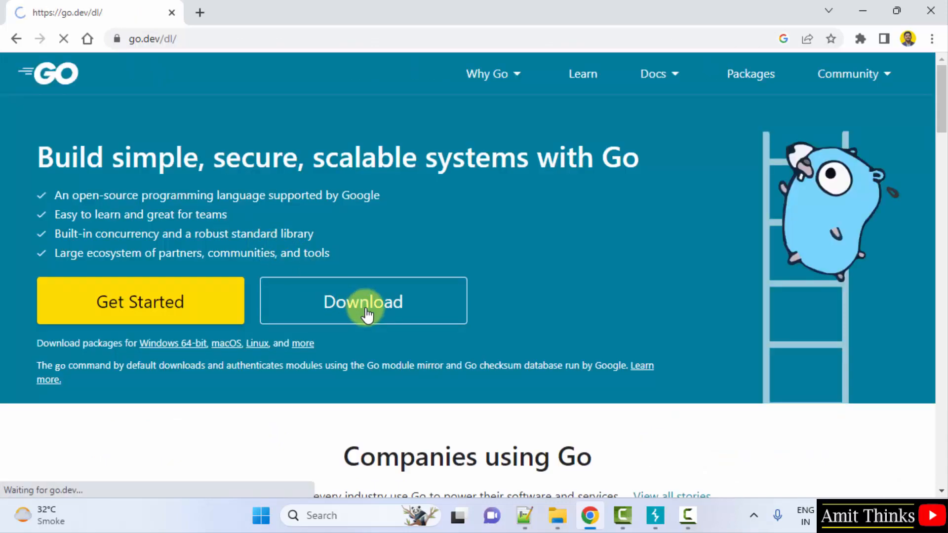
Download go1.20.2.windows-amd64.msi from Featured downloads and launch the installer.
{"action": "left_click", "coordinate": [362, 301]}
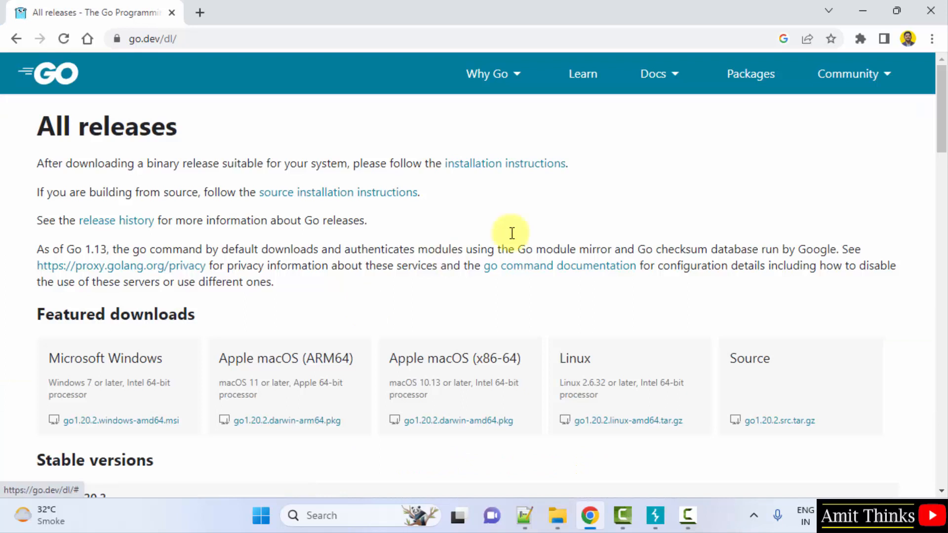
{"action": "scroll", "scroll_direction": "down", "scroll_amount": 3}
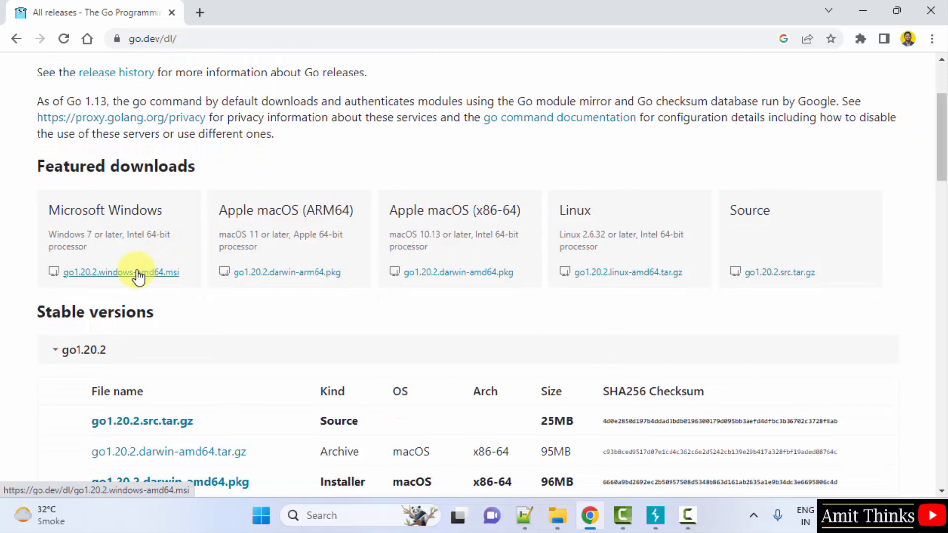
{"action": "left_click", "coordinate": [120, 272]}
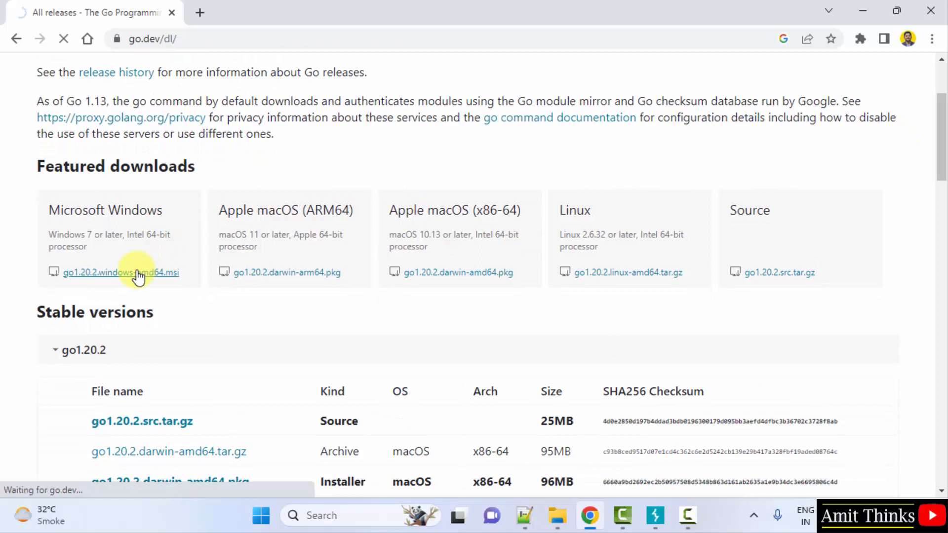
{"action": "left_click", "coordinate": [120, 272]}
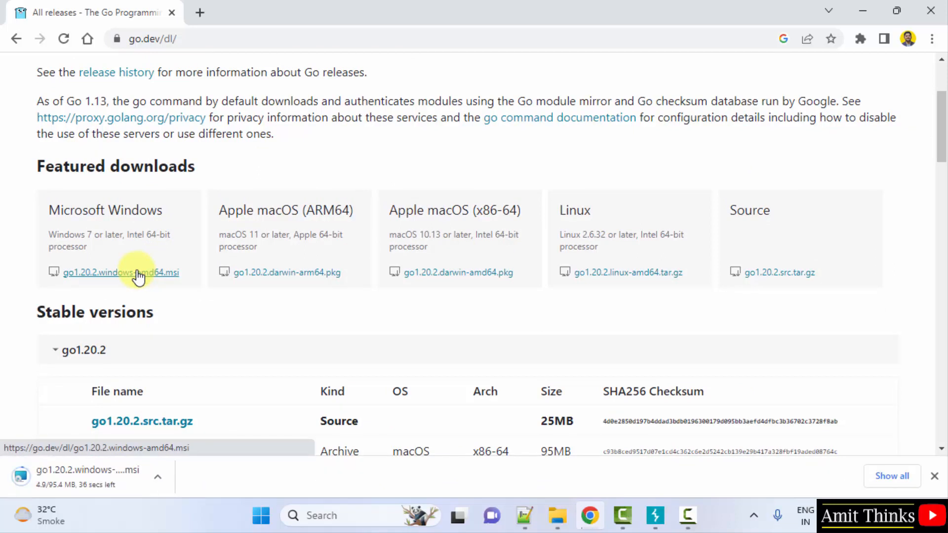
{"action": "mouse_move", "coordinate": [134, 507]}
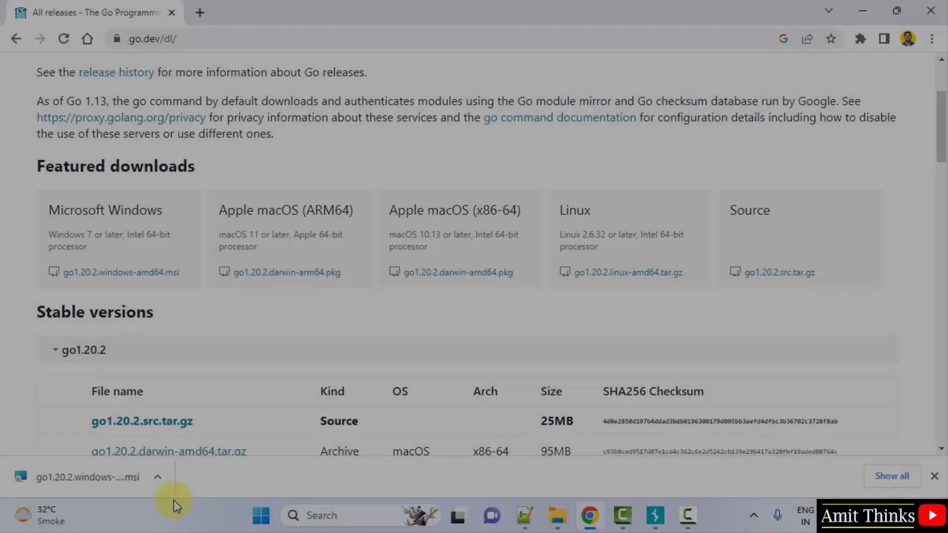
{"action": "mouse_move", "coordinate": [163, 509]}
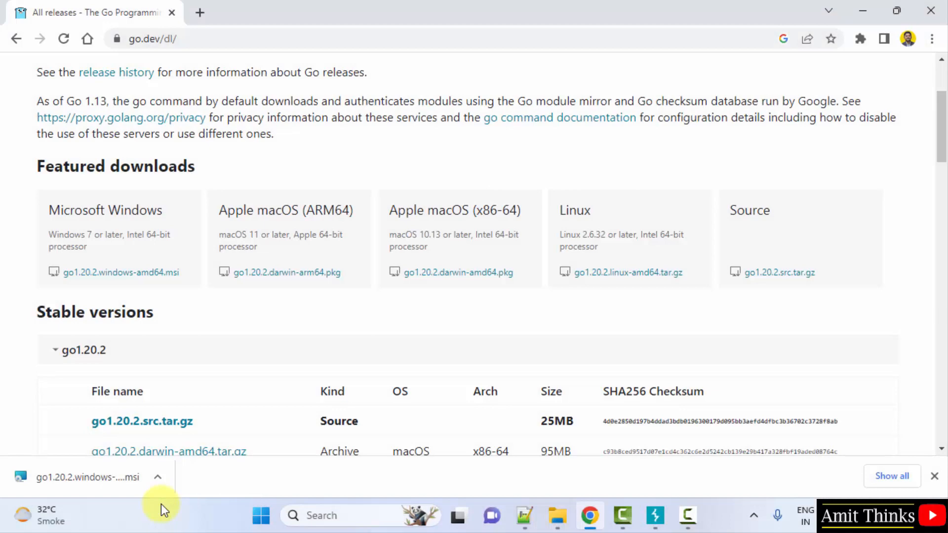
{"action": "left_click", "coordinate": [91, 477]}
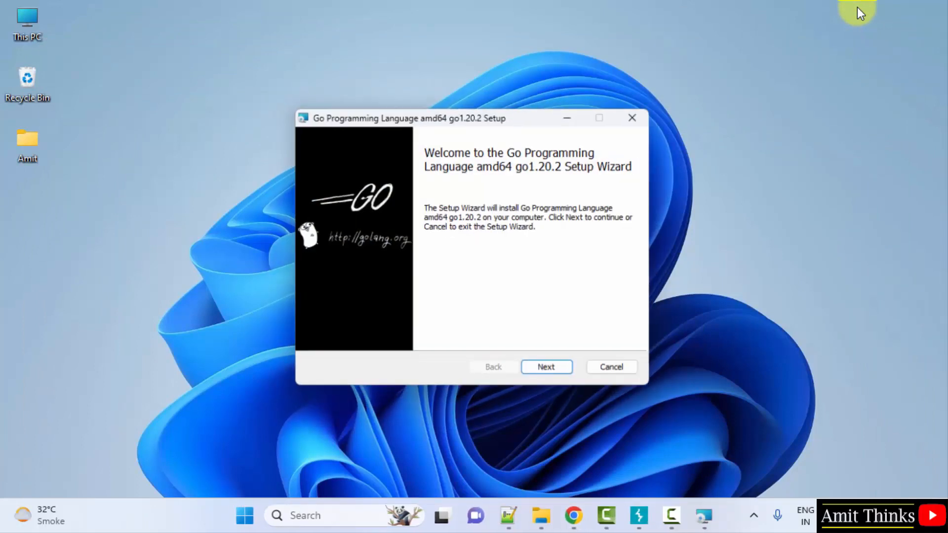
{"action": "mouse_move", "coordinate": [646, 411]}
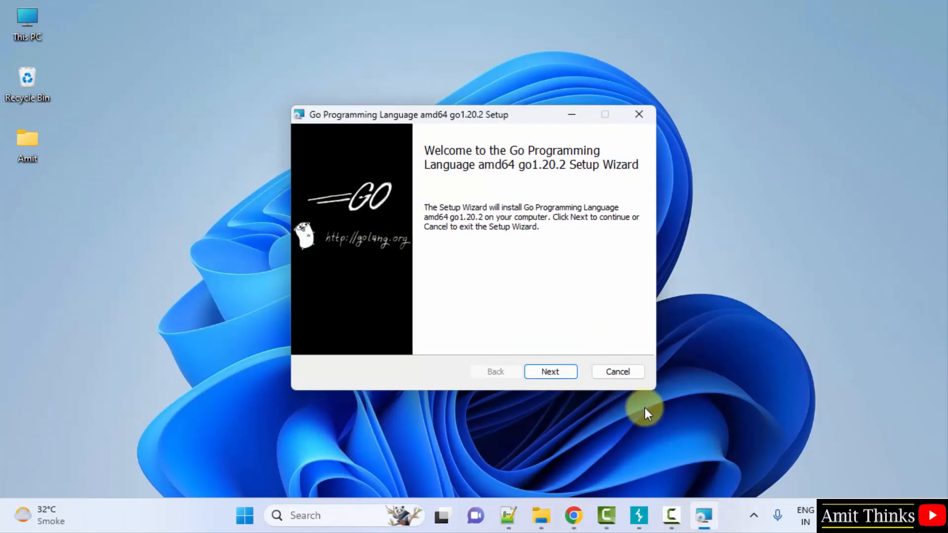
{"action": "mouse_move", "coordinate": [550, 371]}
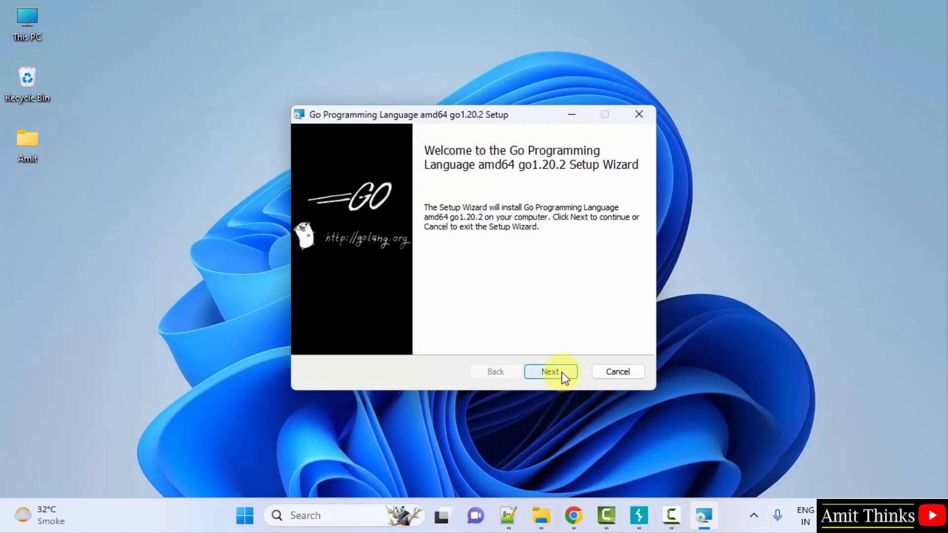
Accept the Go license, set the destination folder to C:\Go\, and install Go 1.20.2.
{"action": "left_click", "coordinate": [549, 371]}
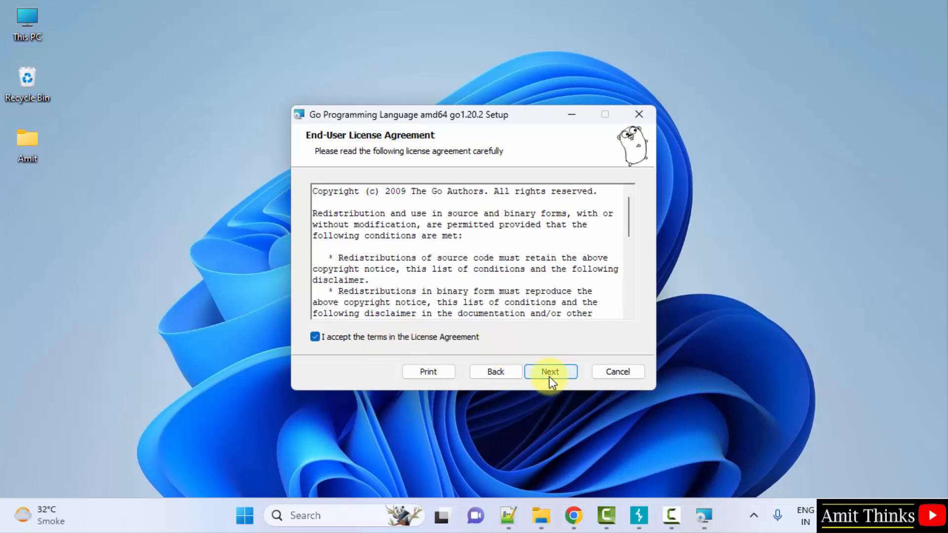
{"action": "left_click", "coordinate": [549, 371]}
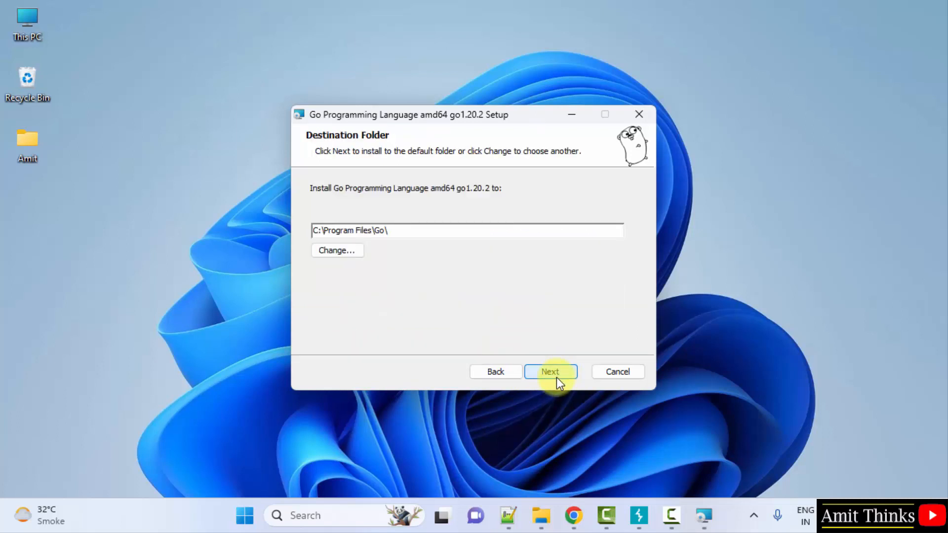
{"action": "mouse_move", "coordinate": [387, 245]}
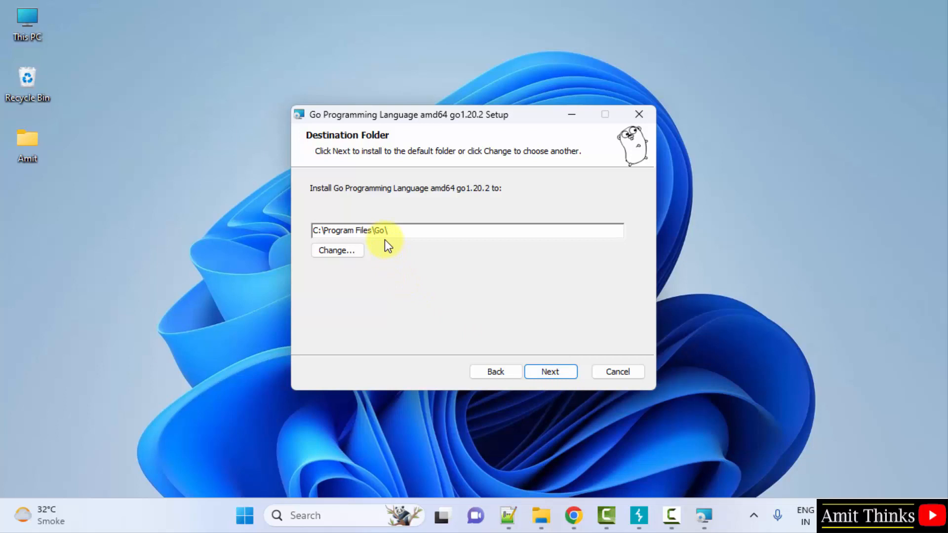
{"action": "double_click", "coordinate": [346, 231]}
{"action": "type", "text": "C:"}
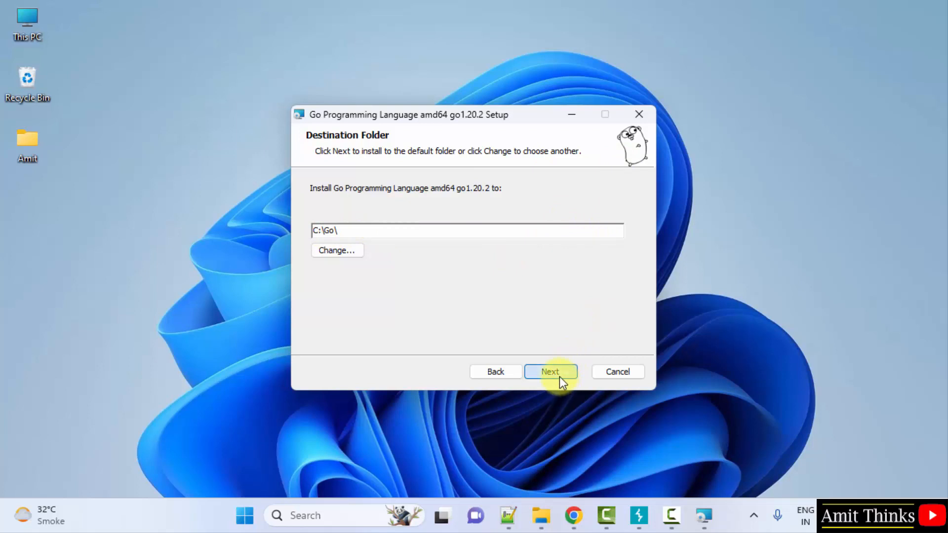
{"action": "left_click", "coordinate": [549, 371]}
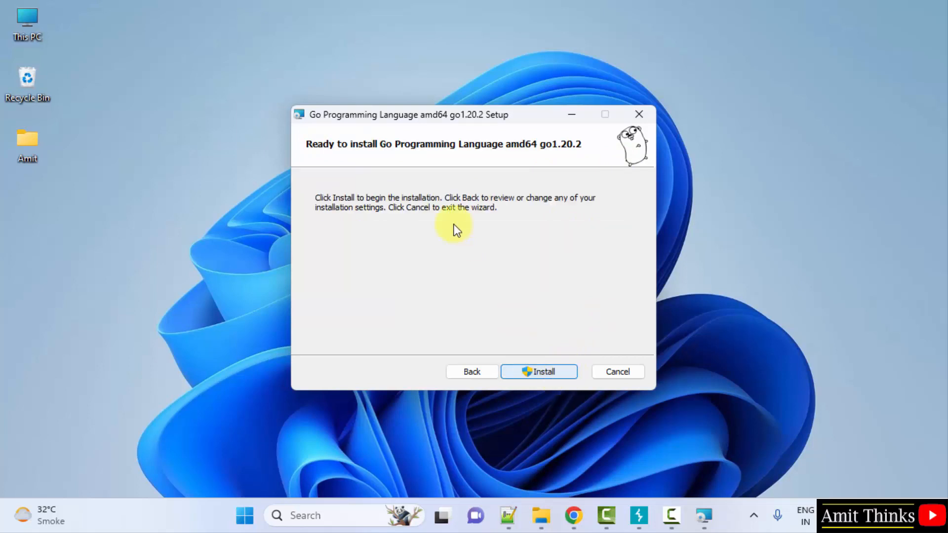
{"action": "mouse_move", "coordinate": [539, 371]}
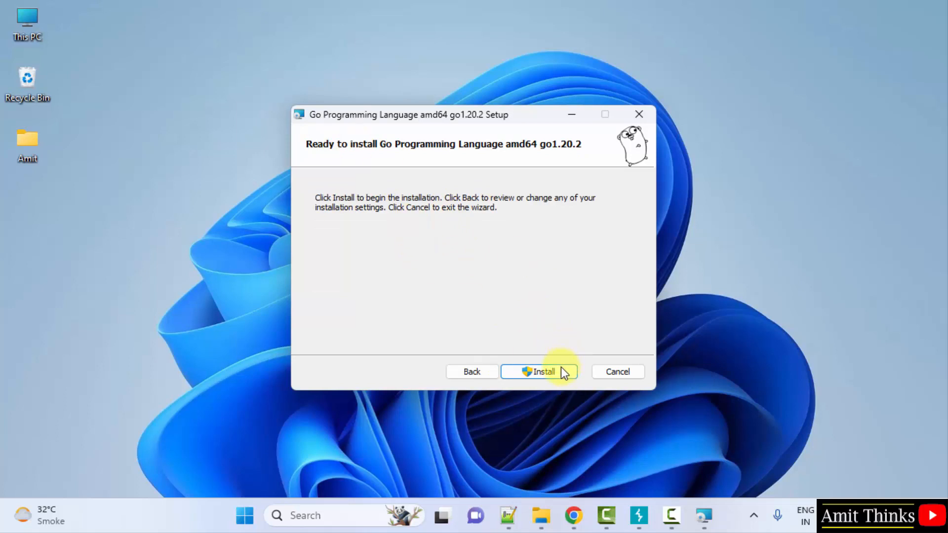
{"action": "left_click", "coordinate": [538, 371]}
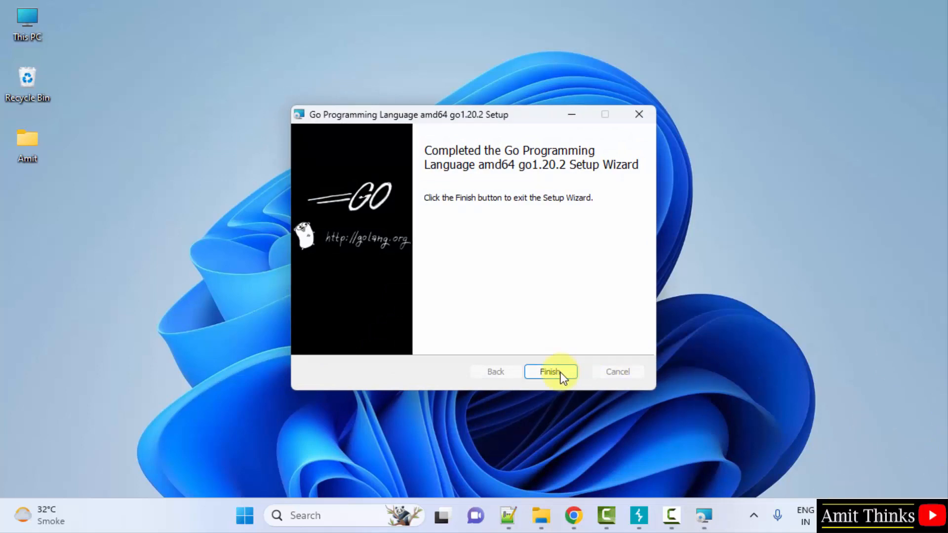
Close the Go Setup Wizard from its completion screen with Finish.
{"action": "left_click", "coordinate": [550, 372]}
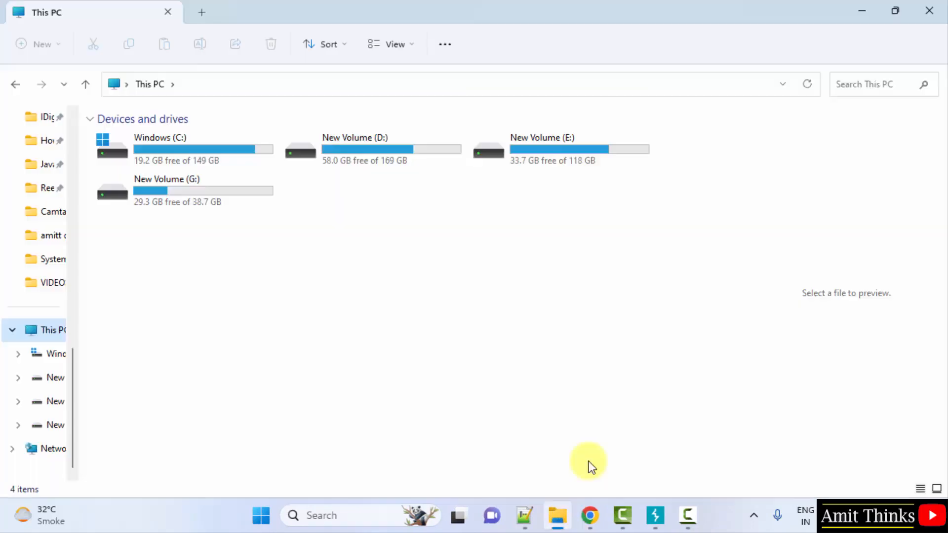
{"action": "mouse_move", "coordinate": [226, 139]}
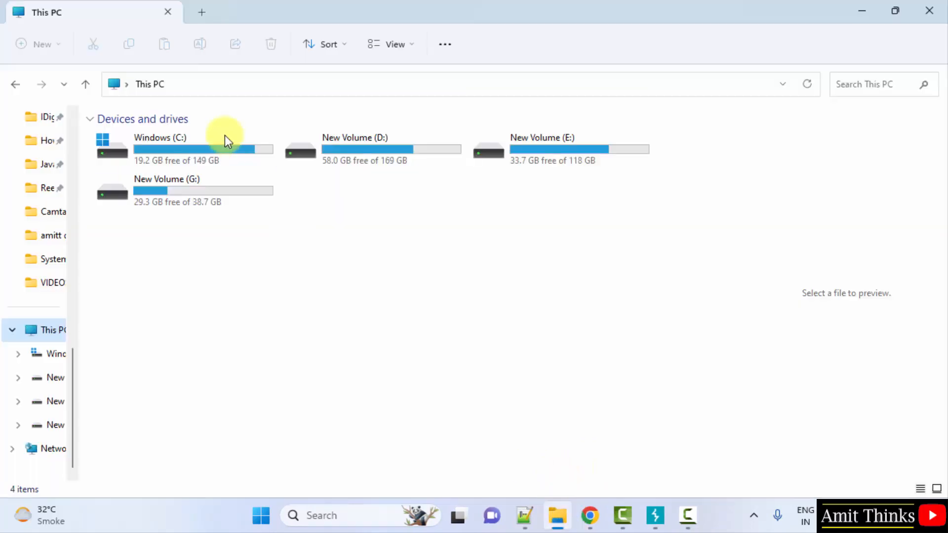
Browse File Explorer into drive C, then the Go folder, then C:\Go\bin.
{"action": "double_click", "coordinate": [159, 148]}
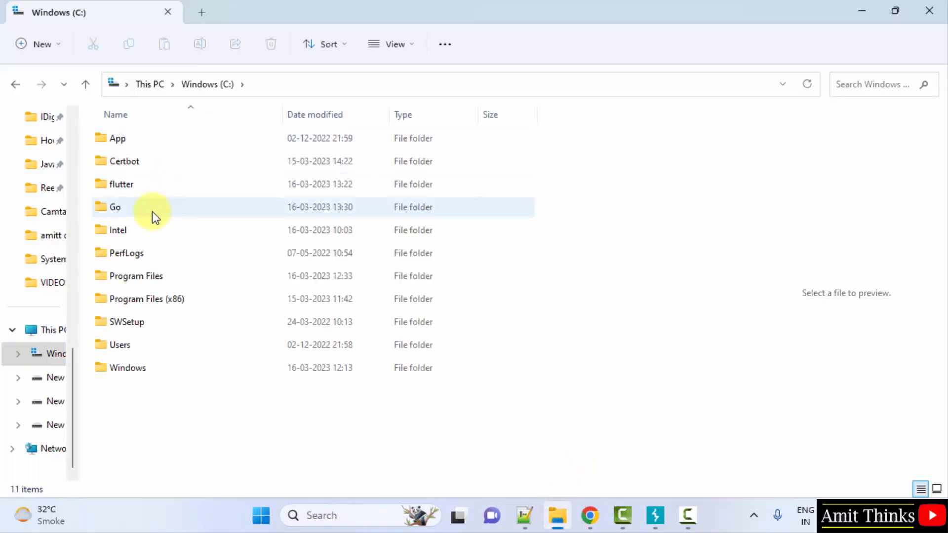
{"action": "double_click", "coordinate": [115, 207]}
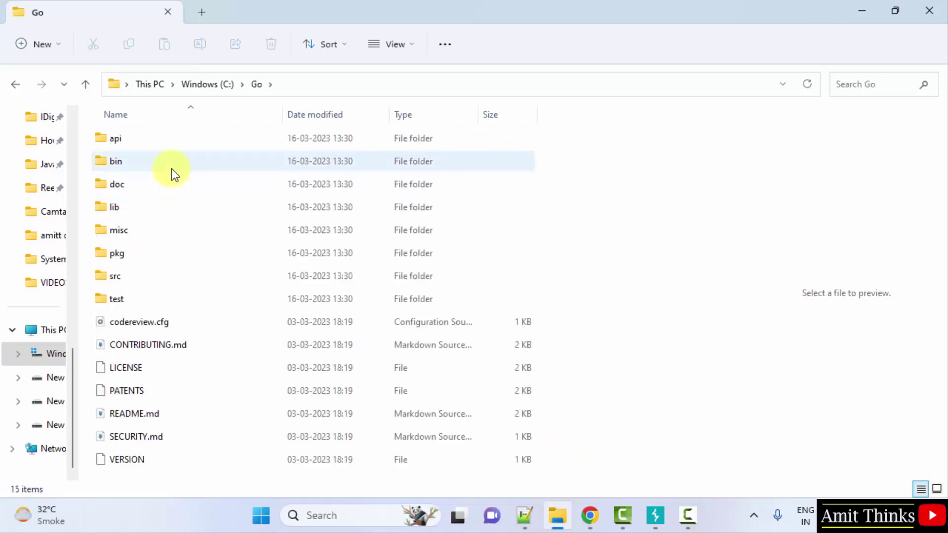
{"action": "double_click", "coordinate": [116, 161]}
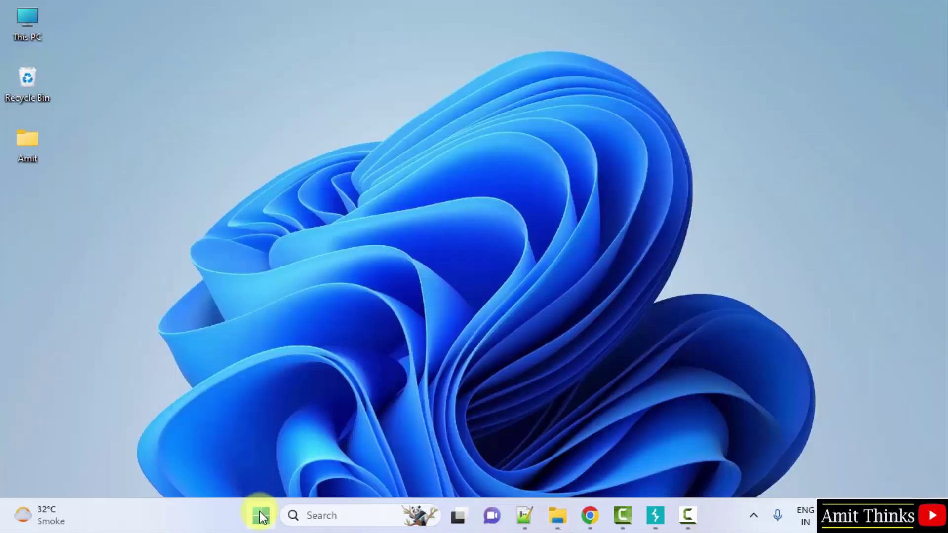
Search Start for 'environment' and open Environment Variables from System Properties.
{"action": "type", "text": "en"}
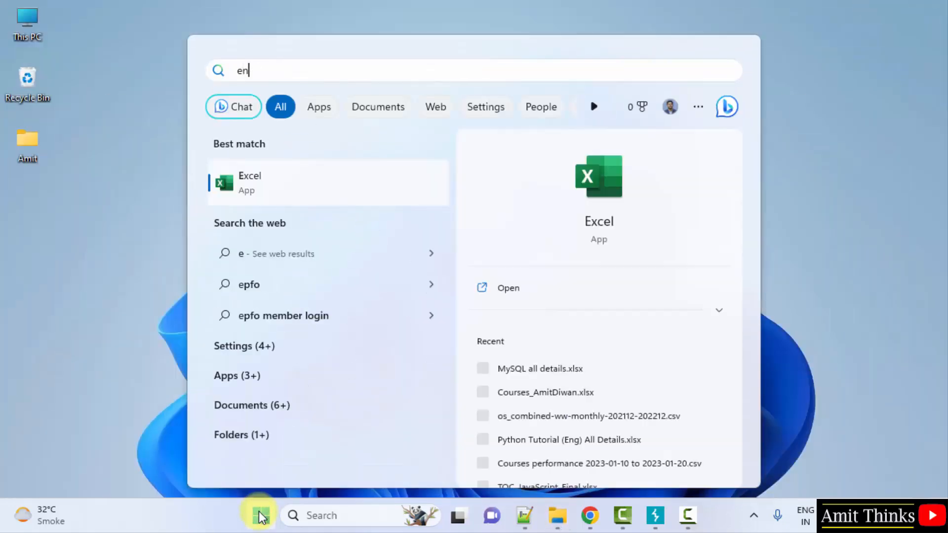
{"action": "type", "text": "vir"}
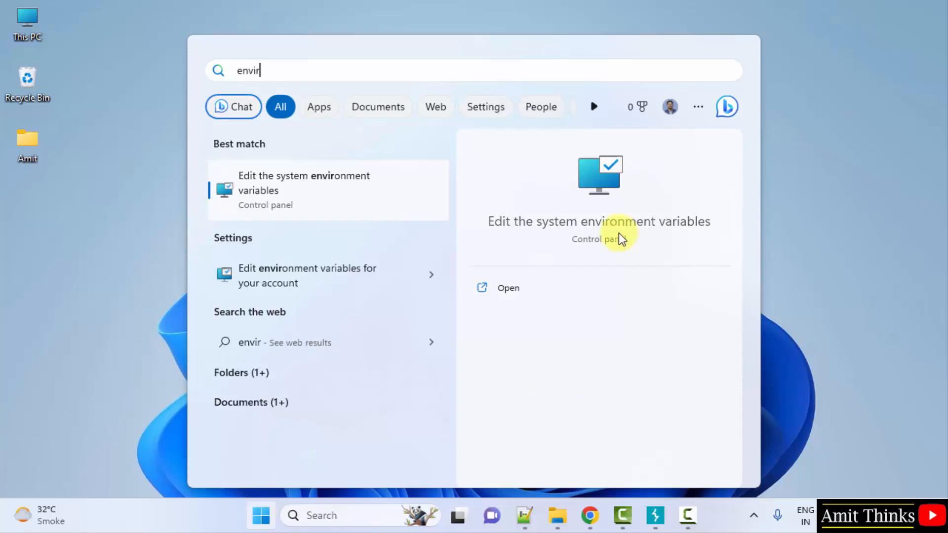
{"action": "mouse_move", "coordinate": [534, 295]}
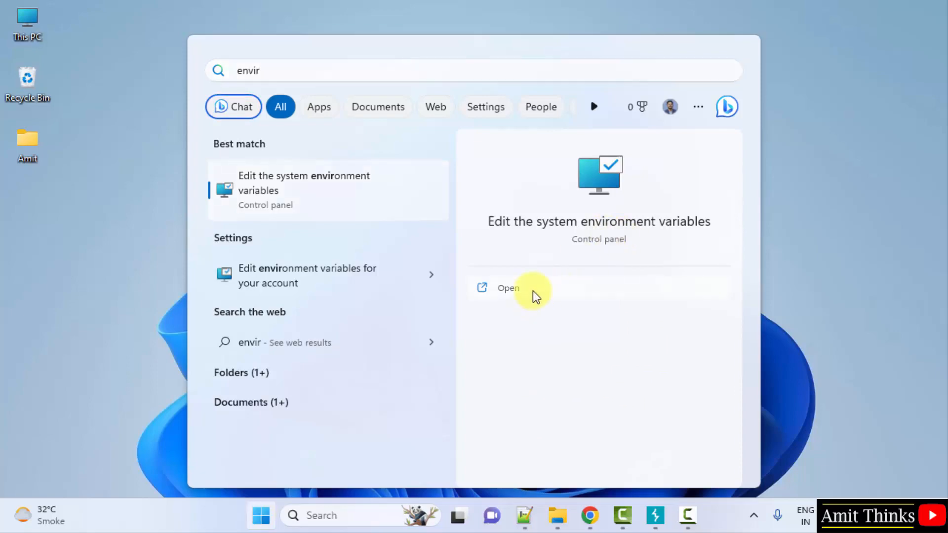
{"action": "left_click", "coordinate": [508, 287]}
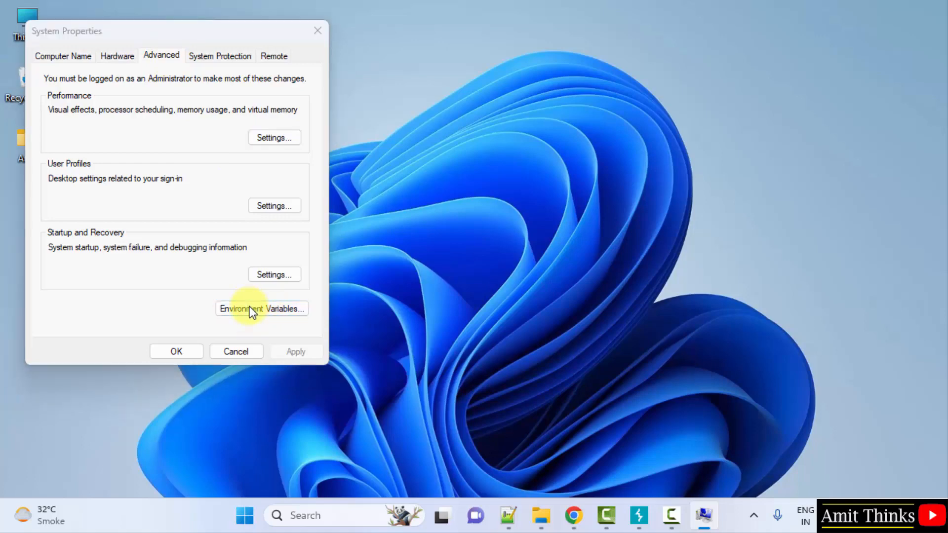
{"action": "left_click", "coordinate": [261, 308]}
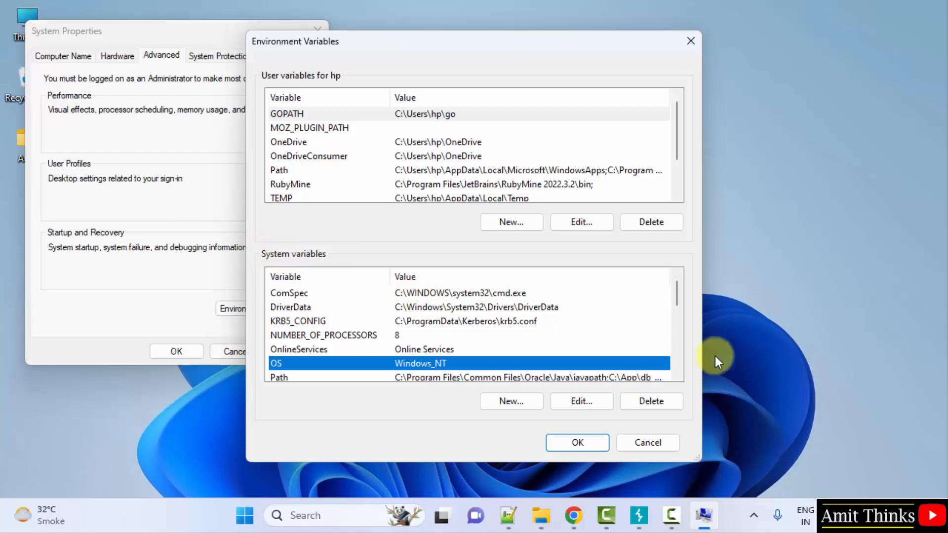
Add C:\Go\bin as a new entry in the system Path variable.
{"action": "scroll", "scroll_direction": "down", "scroll_amount": 3}
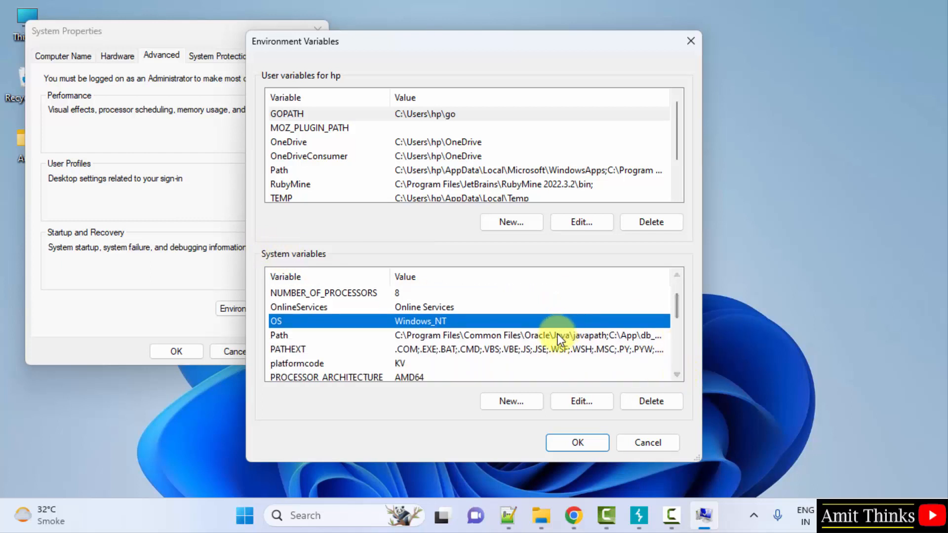
{"action": "left_click", "coordinate": [581, 401]}
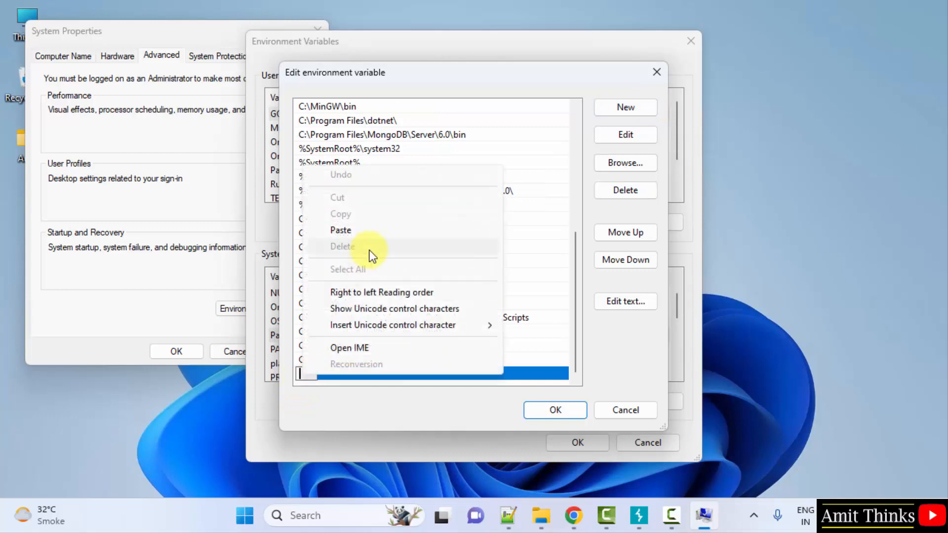
{"action": "left_click", "coordinate": [340, 230]}
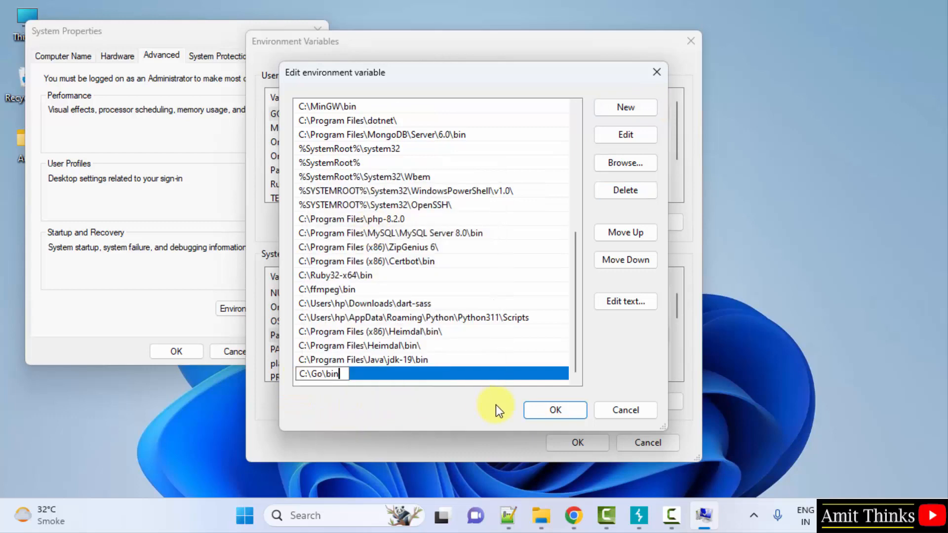
{"action": "left_click", "coordinate": [555, 410]}
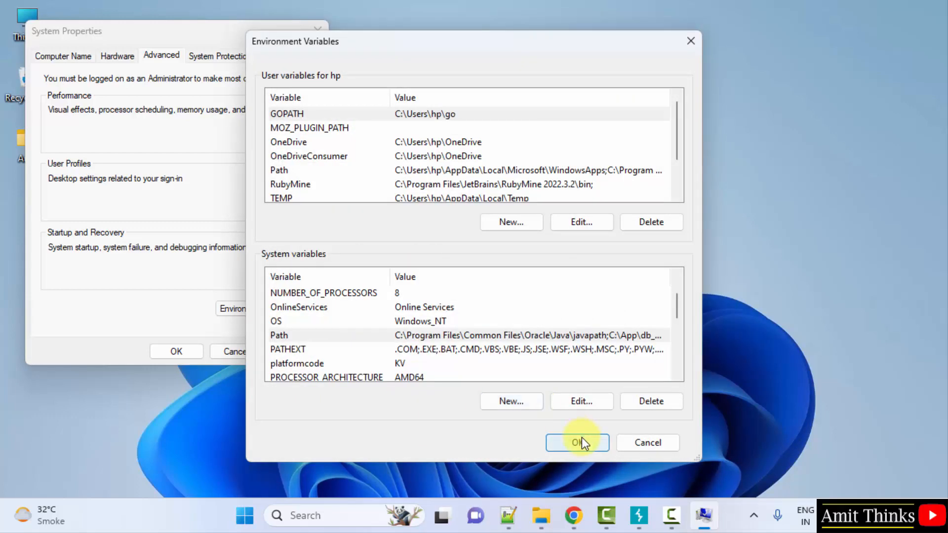
{"action": "mouse_move", "coordinate": [625, 269]}
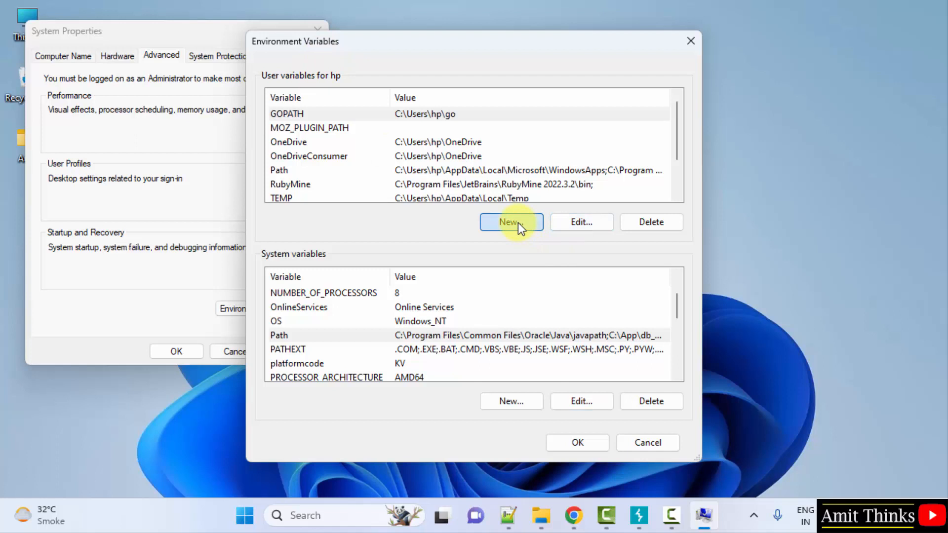
Create user variable GOROOT with value C:\Go\bin and close System Properties, keeping changes.
{"action": "left_click", "coordinate": [511, 222]}
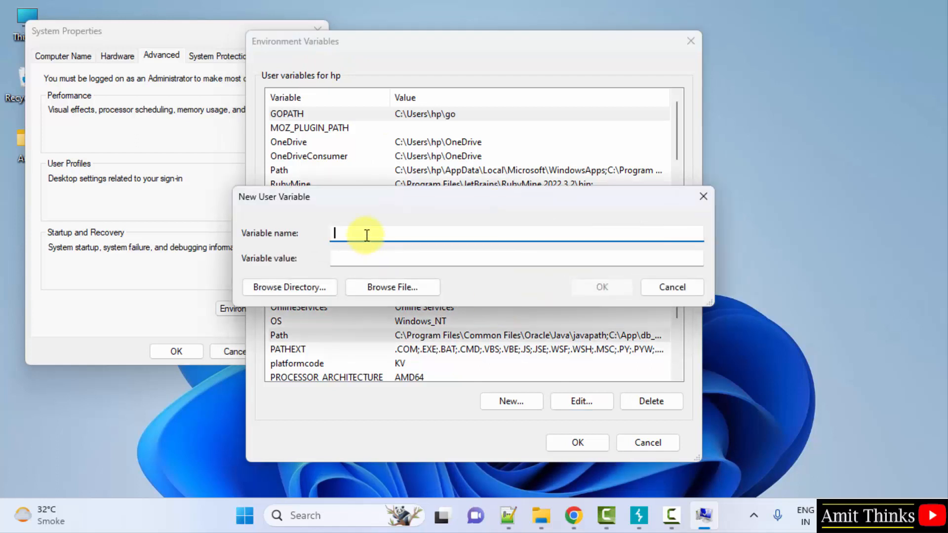
{"action": "type", "text": "GOROOT"}
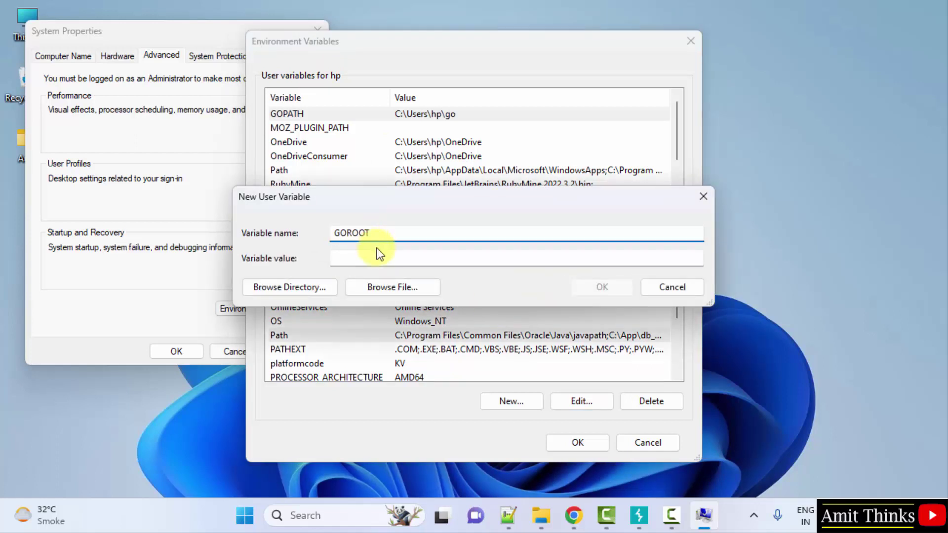
{"action": "type", "text": "C:\\Go\\bin"}
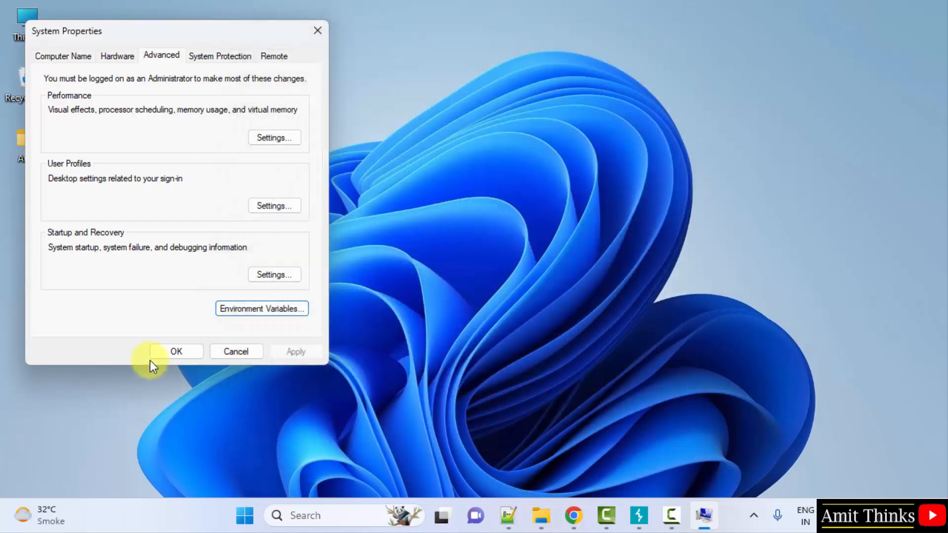
{"action": "left_click", "coordinate": [176, 351]}
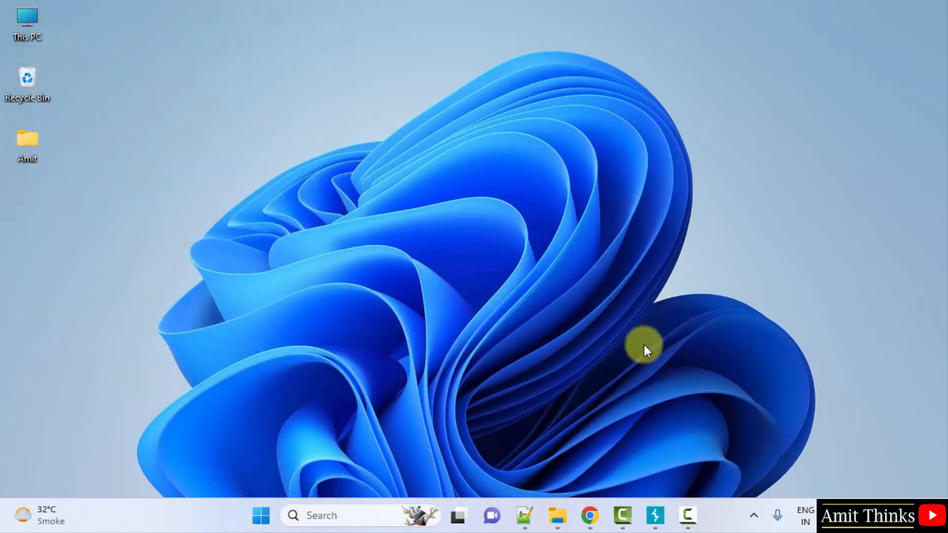
{"action": "left_click", "coordinate": [262, 514]}
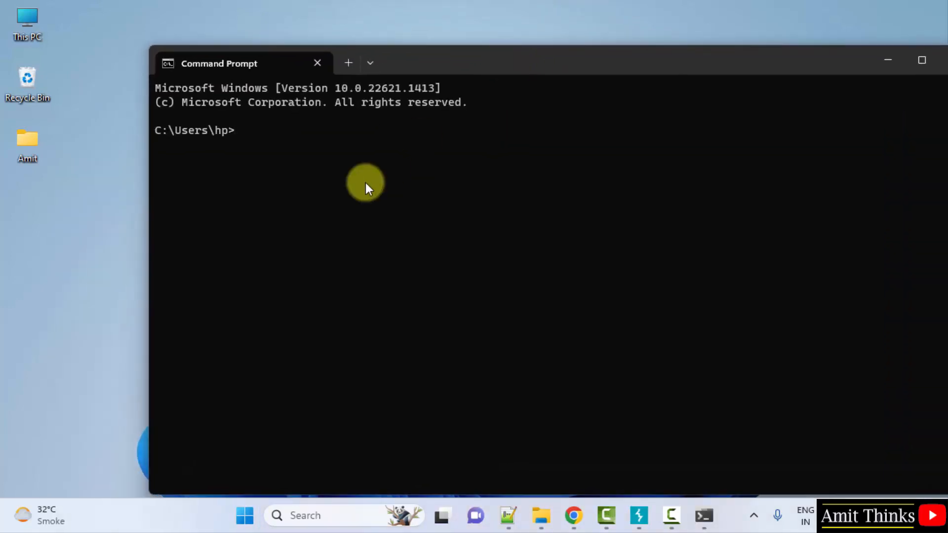
Run 'go version' and confirm it reports go1.20.2 windows/amd64.
{"action": "type", "text": "go version"}
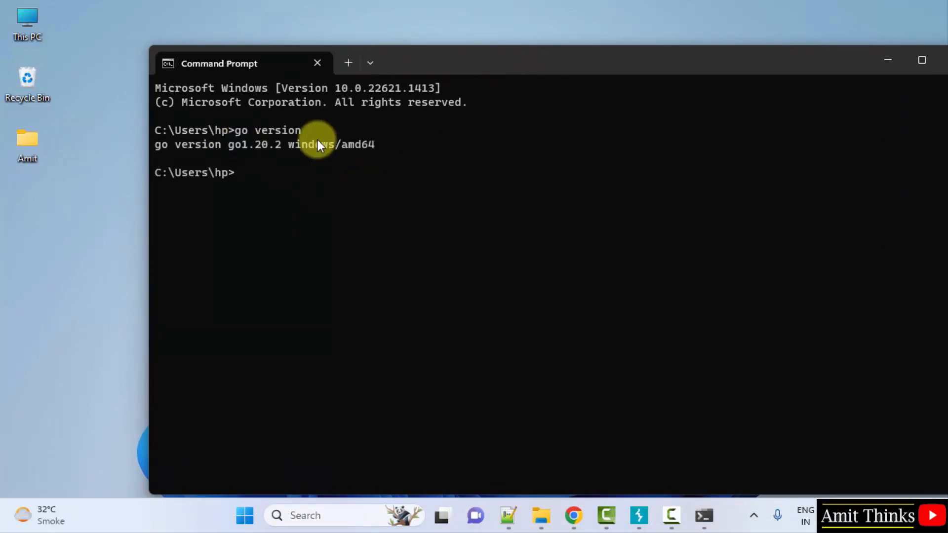
{"action": "mouse_move", "coordinate": [480, 192]}
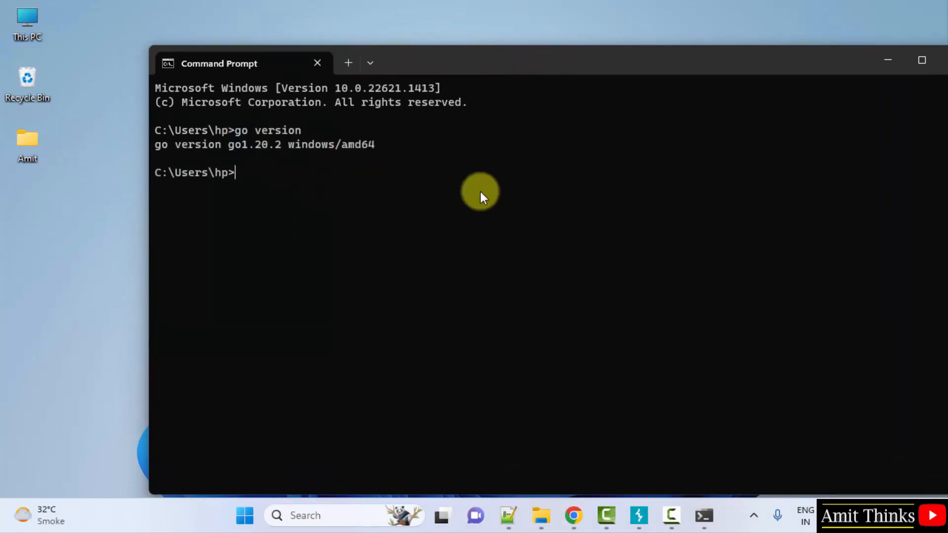